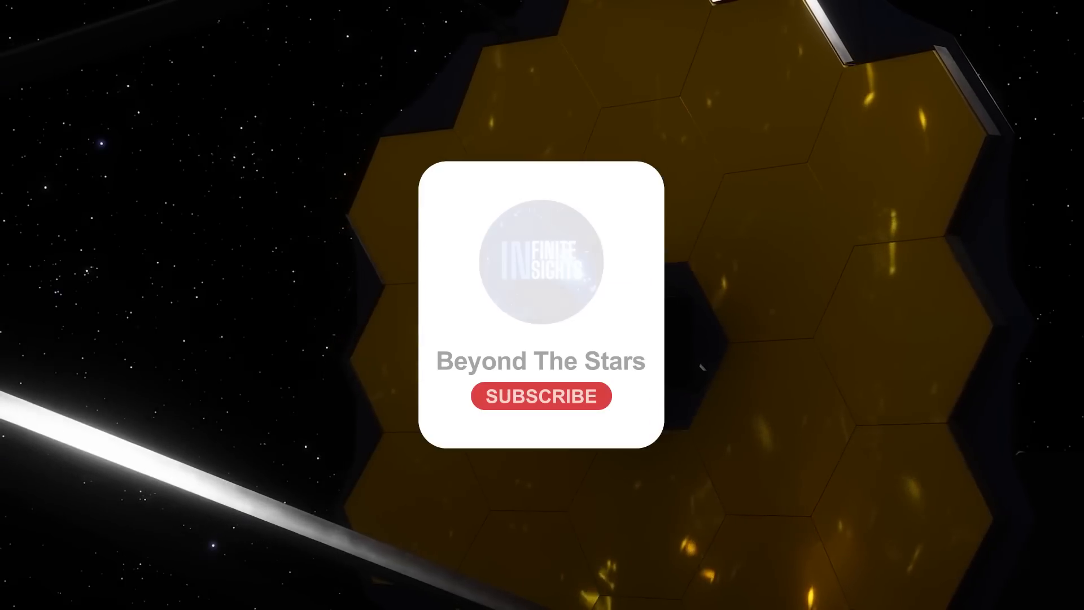
pyautogui.click(541, 395)
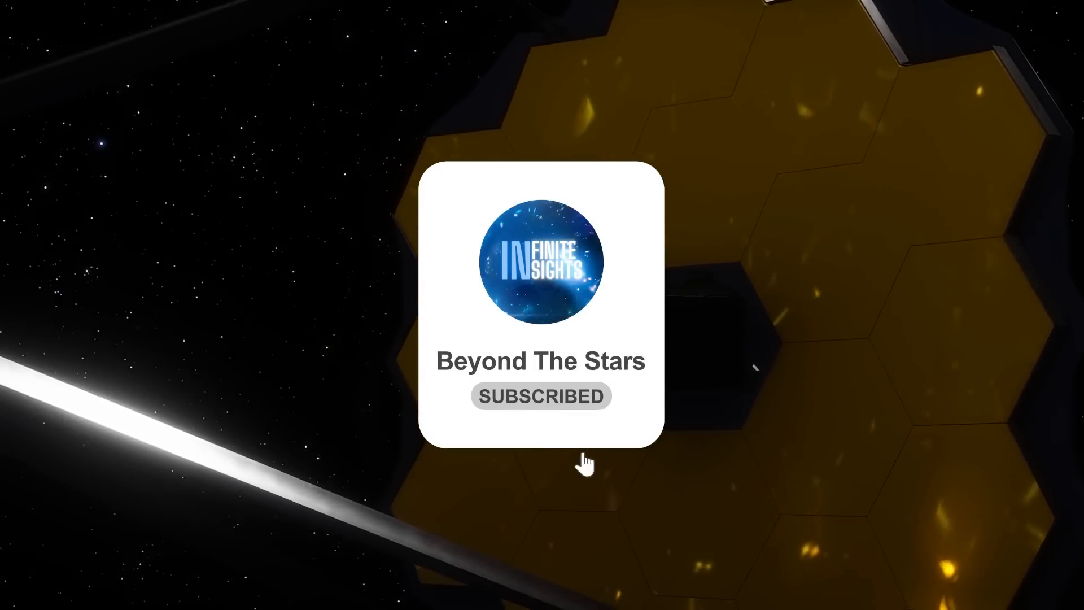